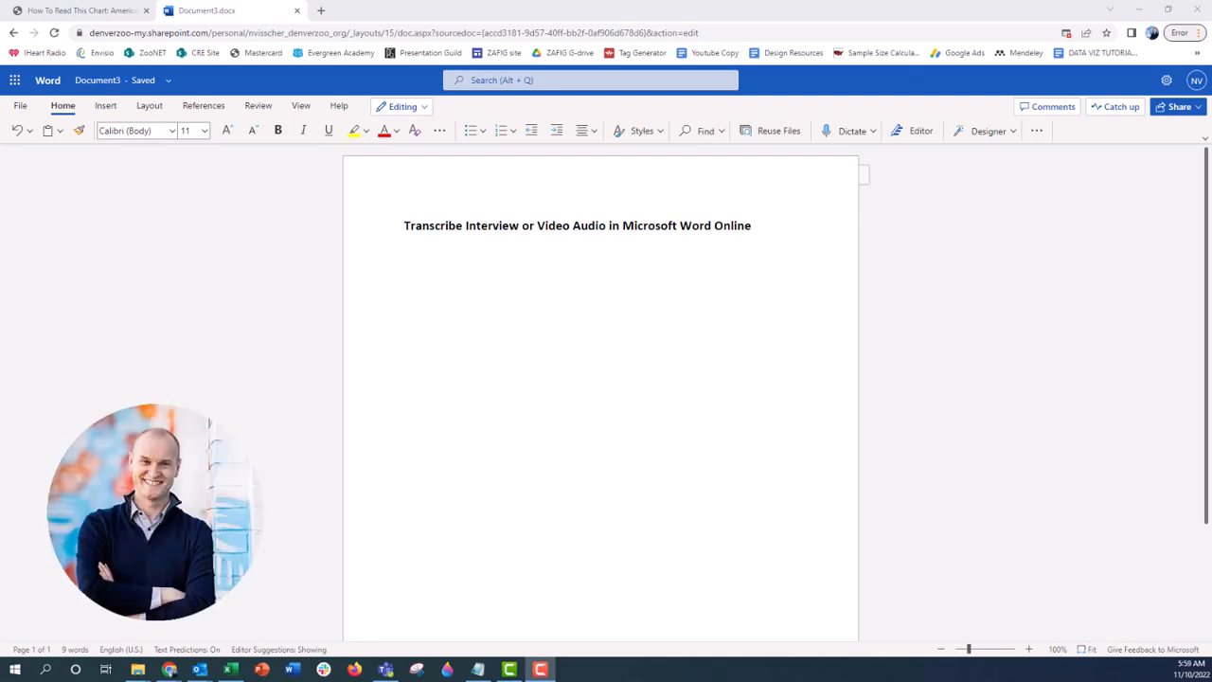
mouse_move(383, 258)
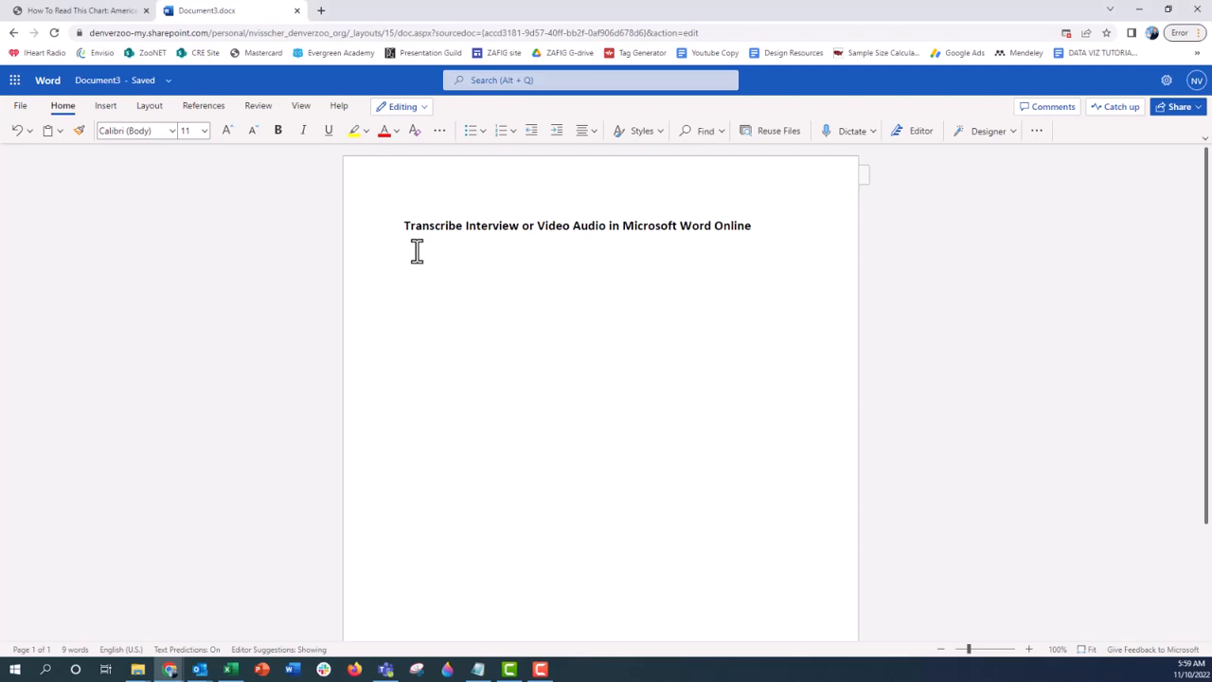
mouse_move(855, 170)
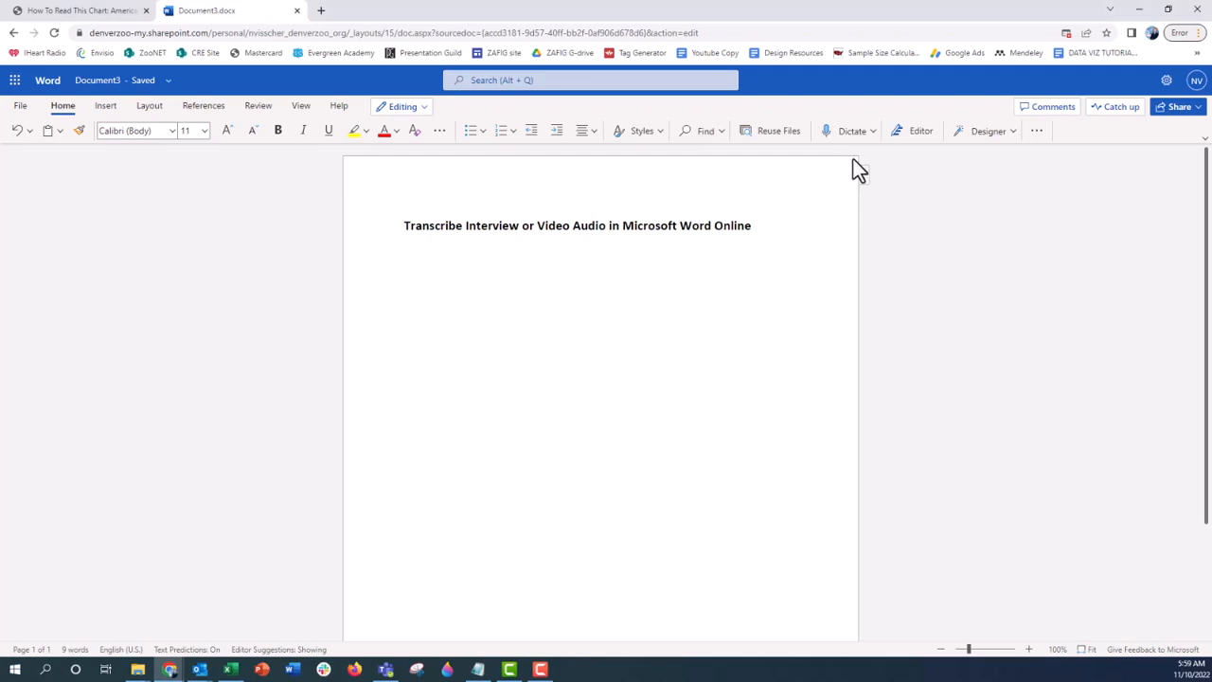
Choose Transcribe from the Dictate menu to show the transcription pane
left_click(871, 131)
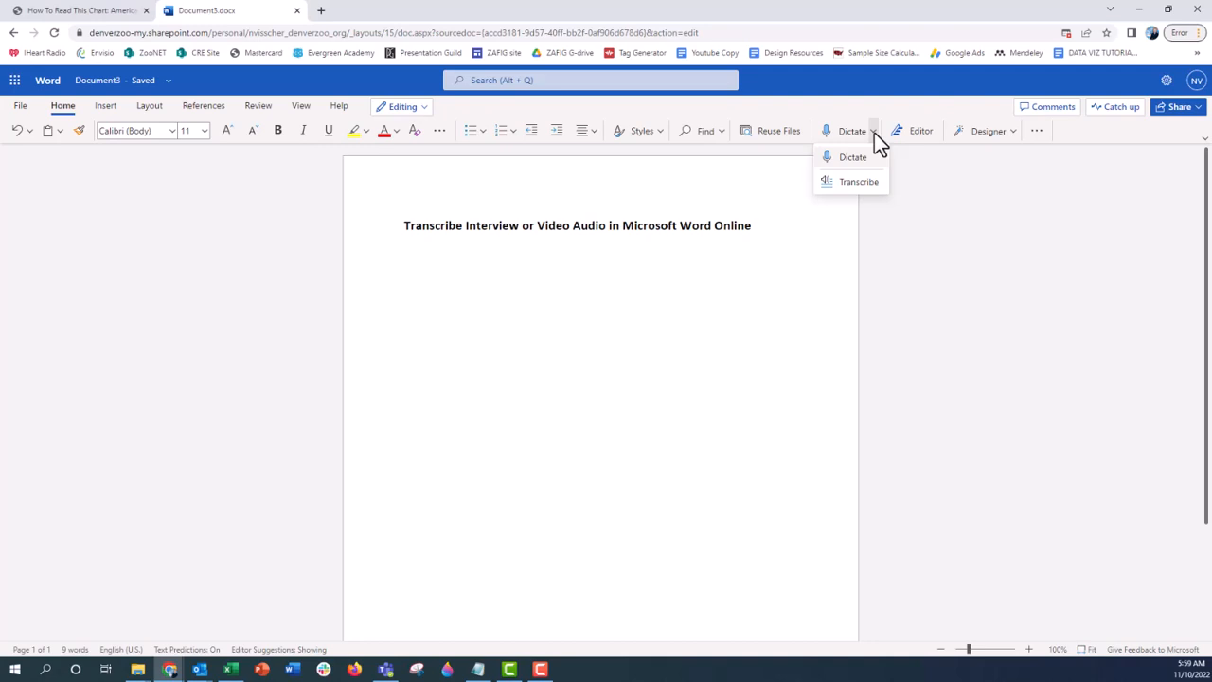
mouse_move(858, 182)
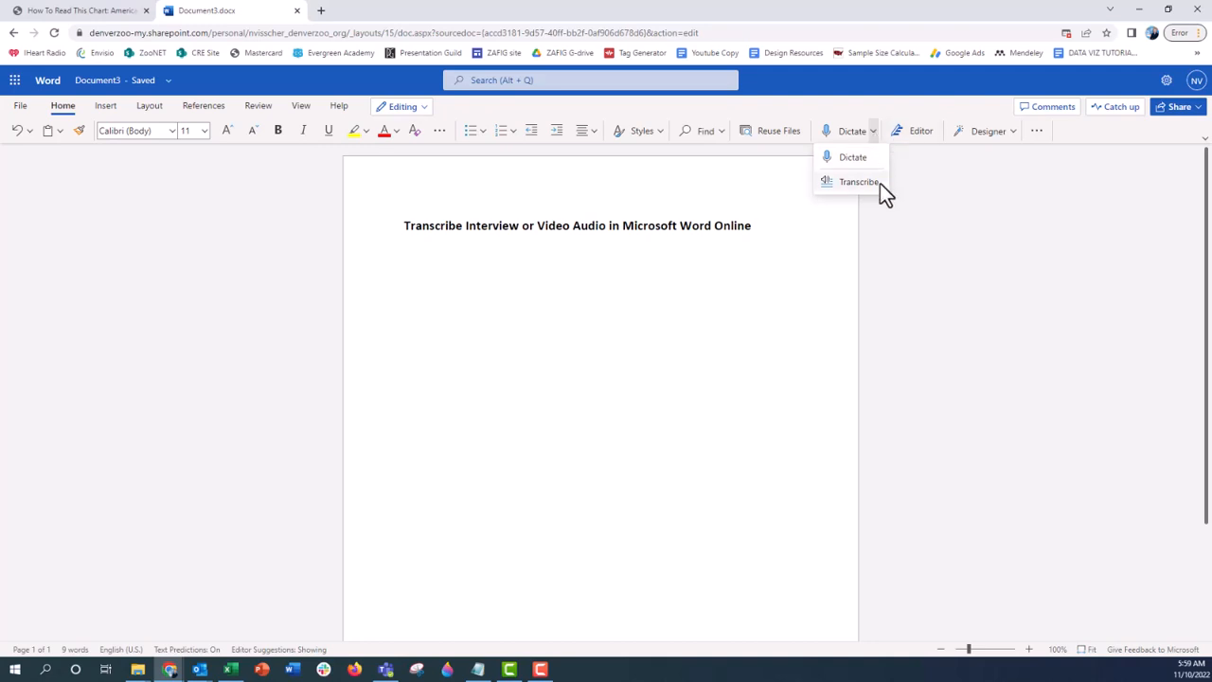
left_click(858, 181)
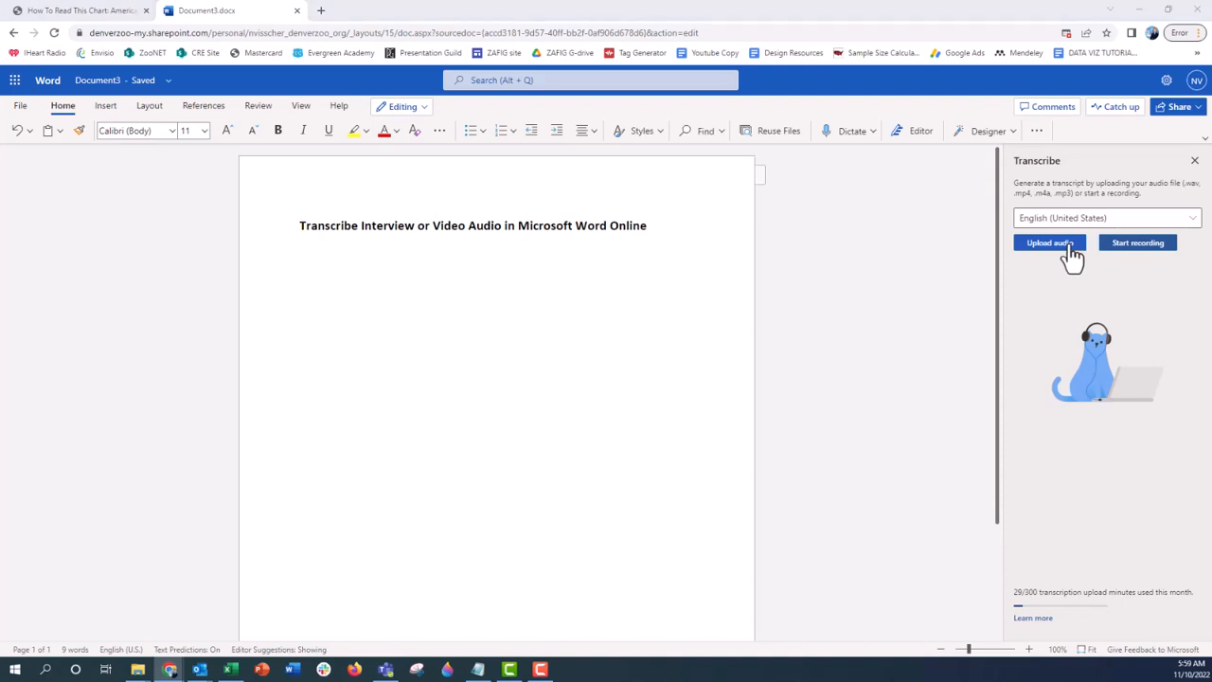
left_click(1049, 242)
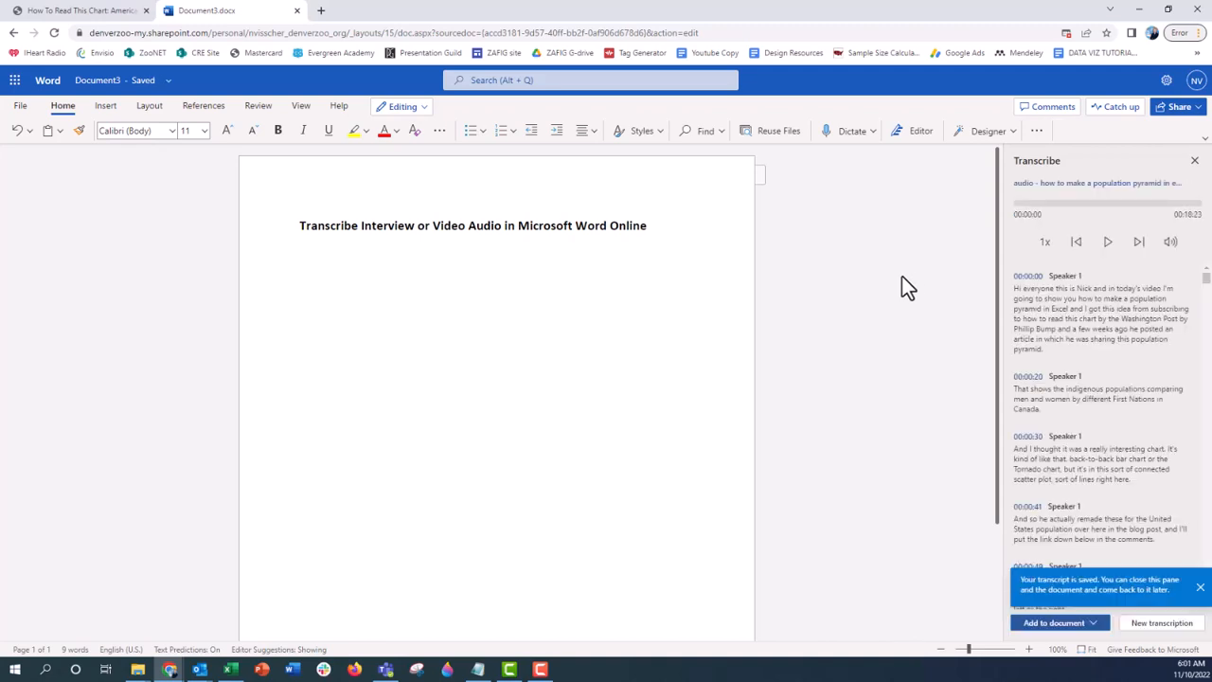
mouse_move(1013, 263)
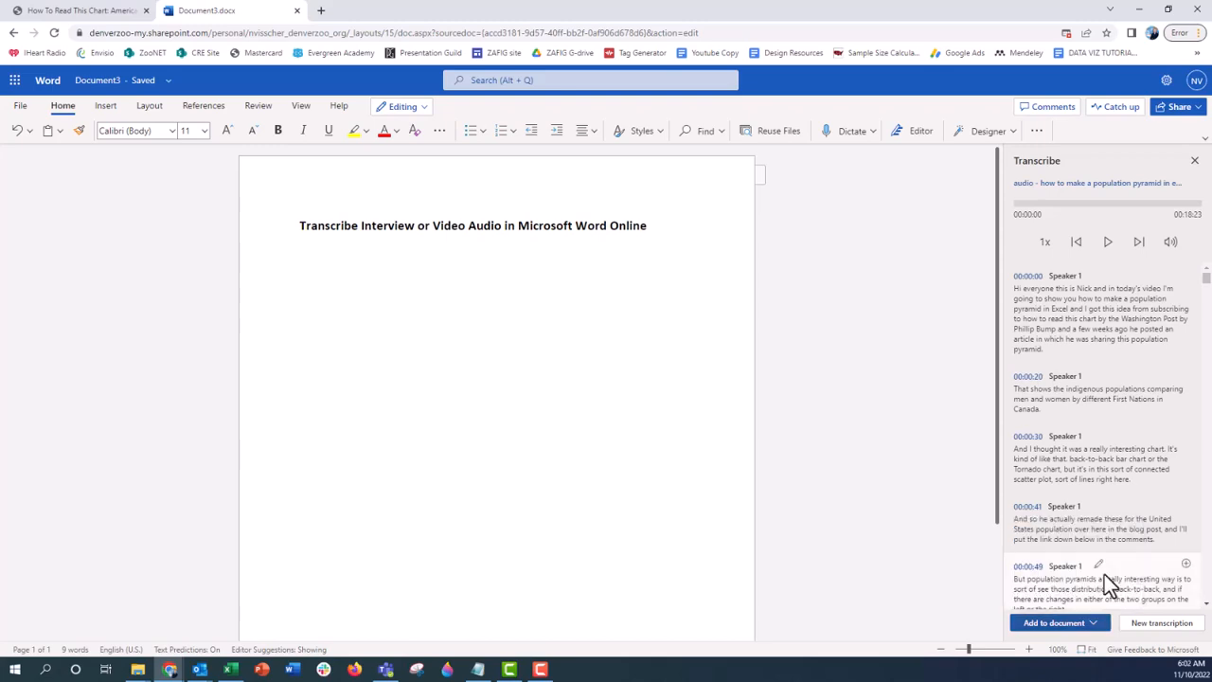
Add the timestamped transcript and audio link to the document beneath the title
left_click(1053, 622)
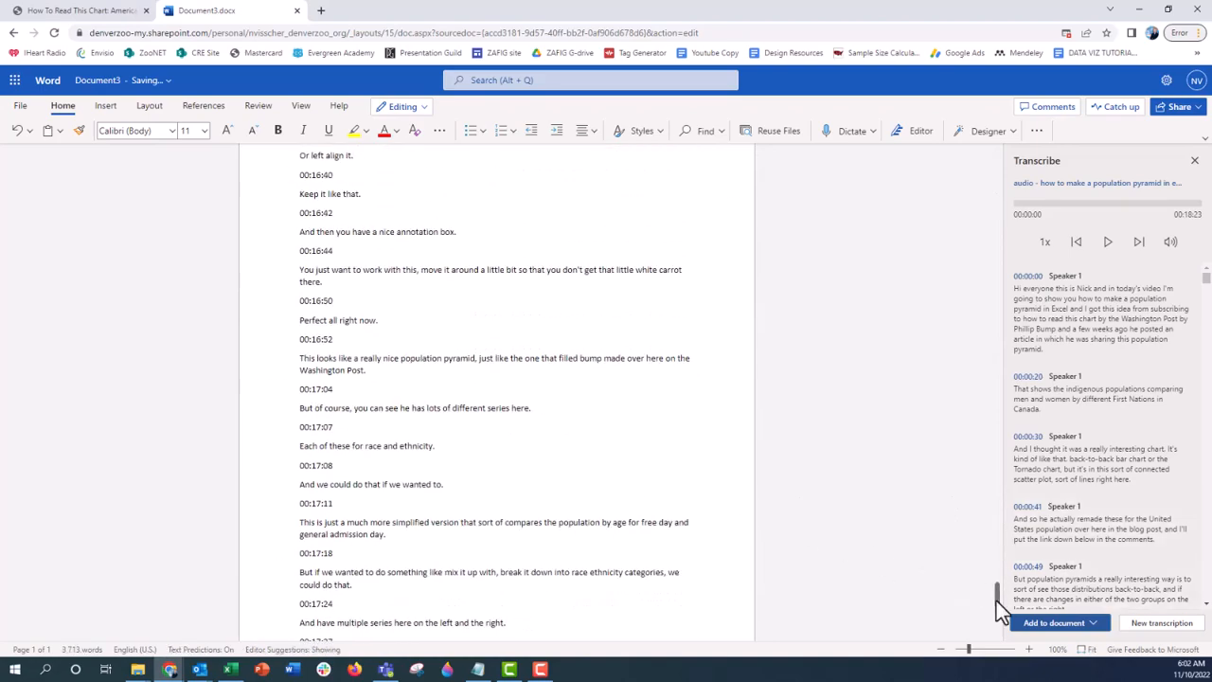
scroll("up", 3)
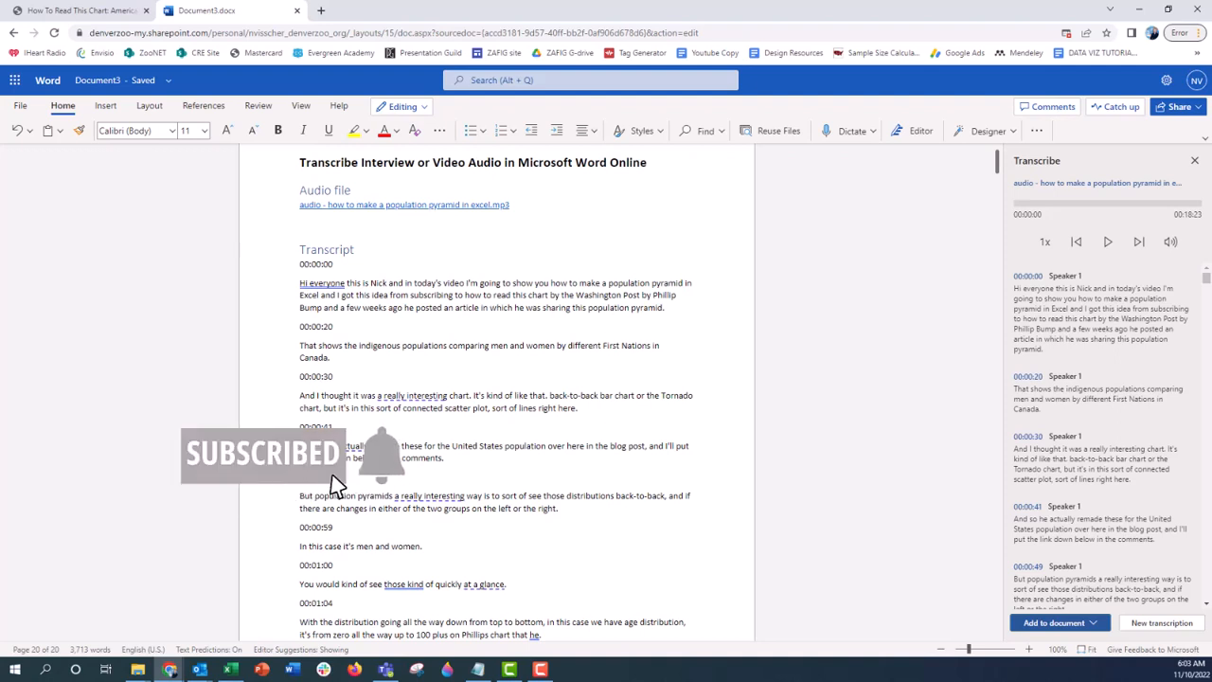
mouse_move(287, 488)
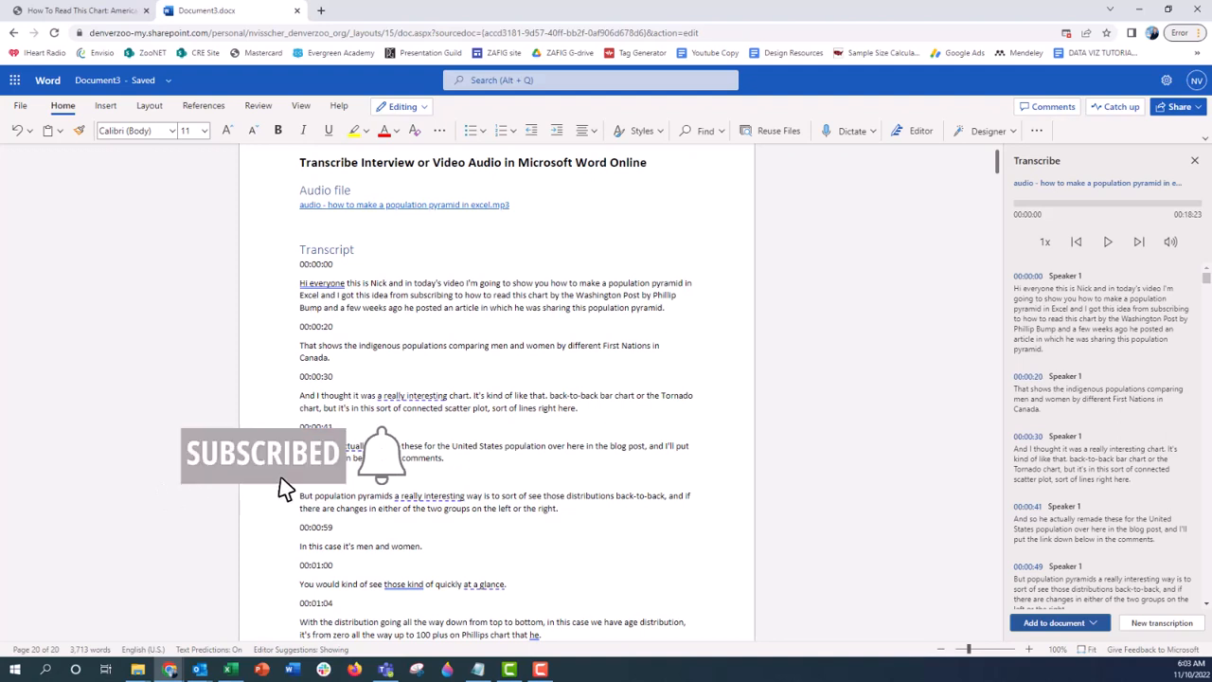
mouse_move(163, 496)
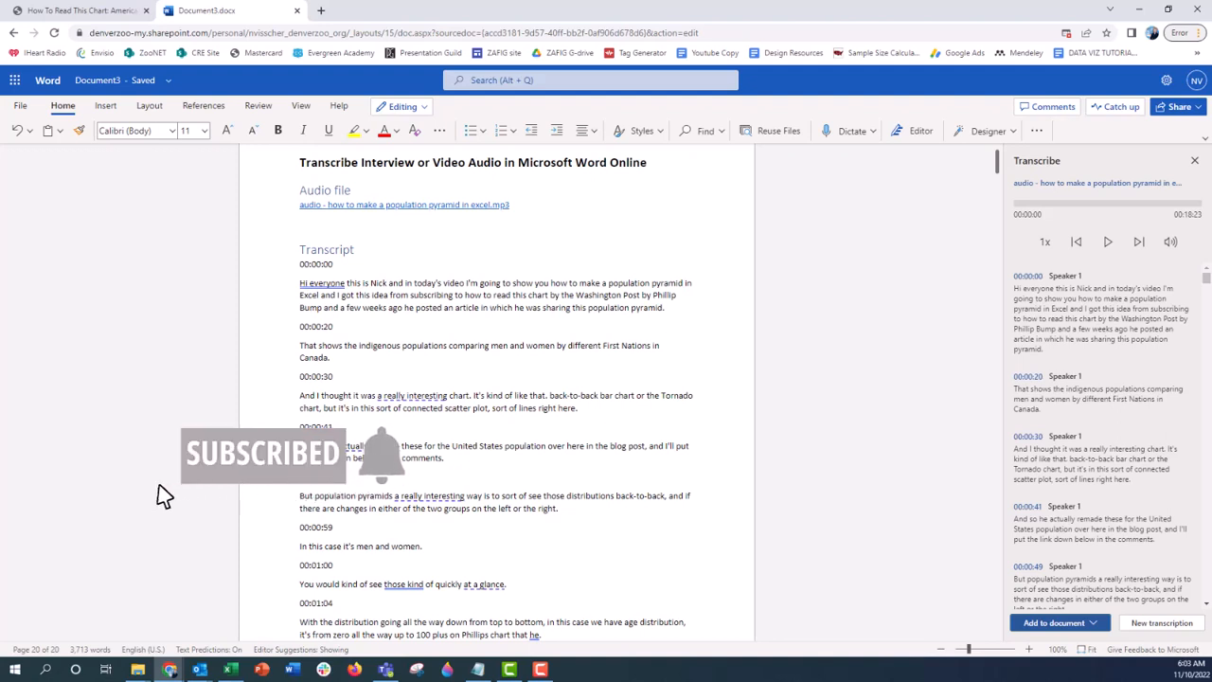
mouse_move(379, 483)
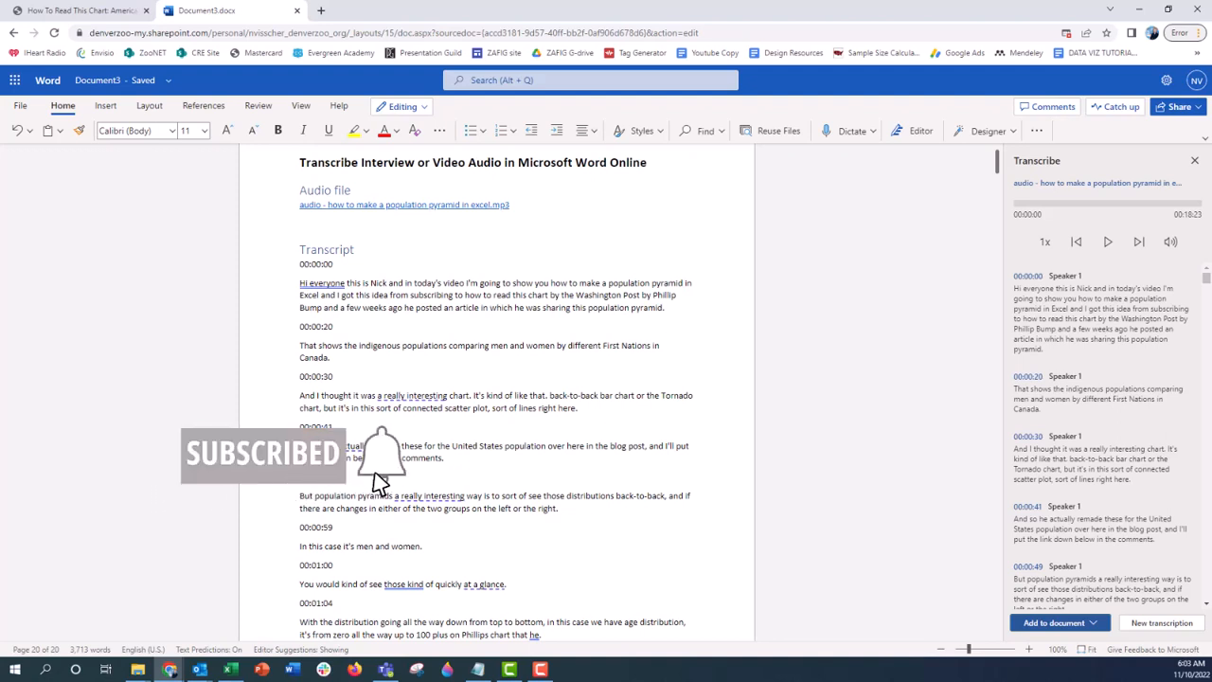